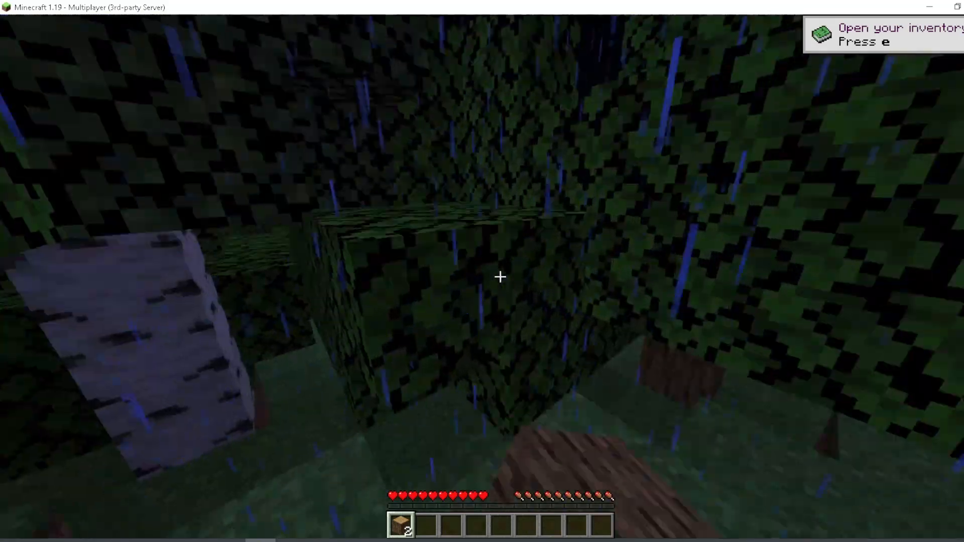
mouse_move(499, 276)
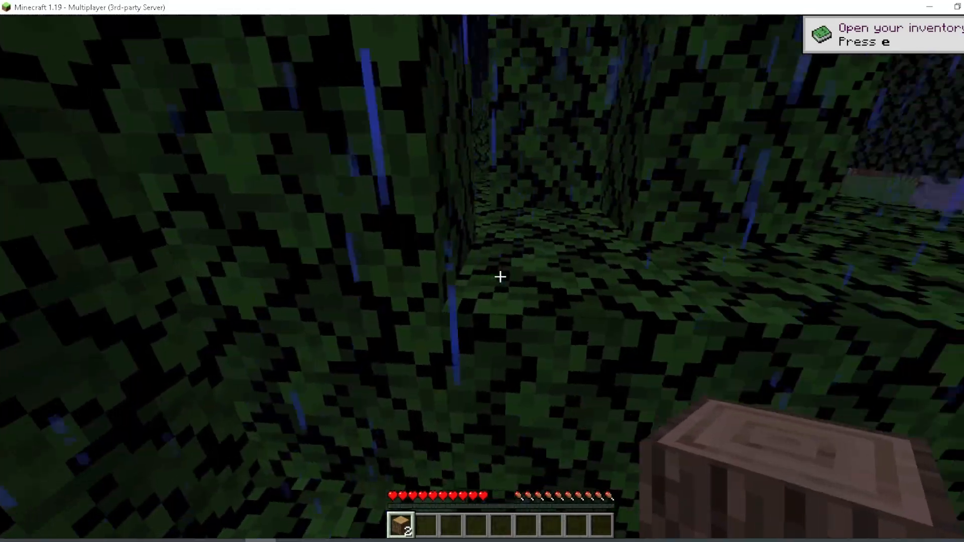
mouse_move(499, 277)
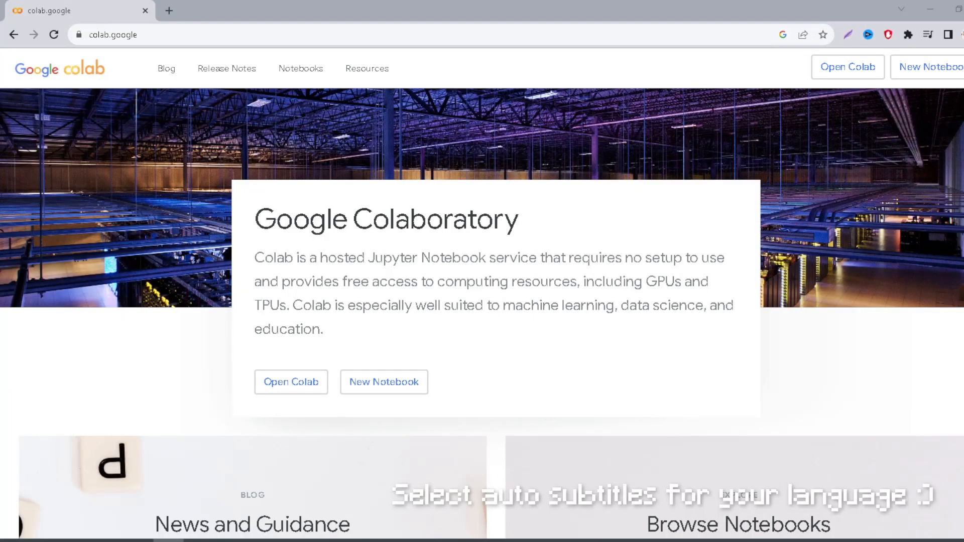
mouse_move(315, 386)
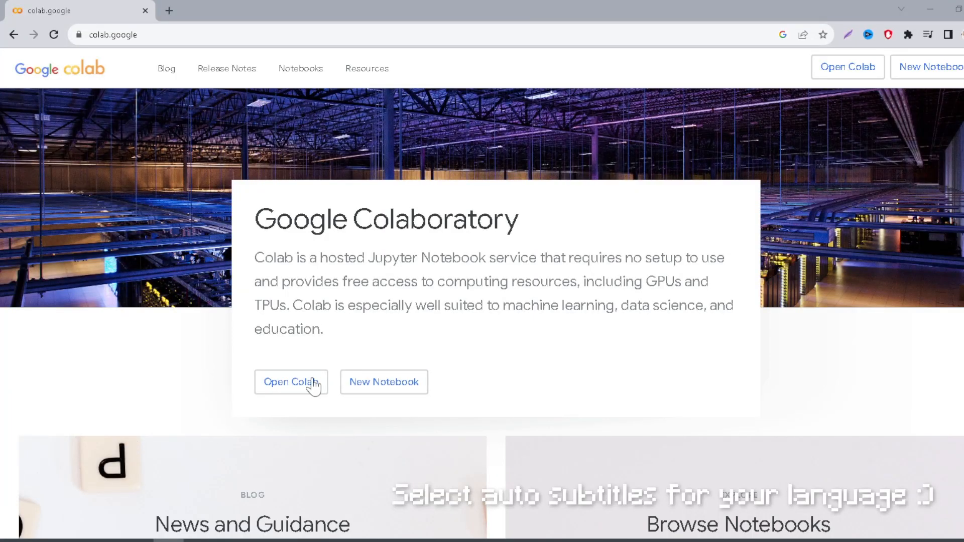
Leave Minecraft and launch Google Colab from the colab.google homepage
left_click(291, 381)
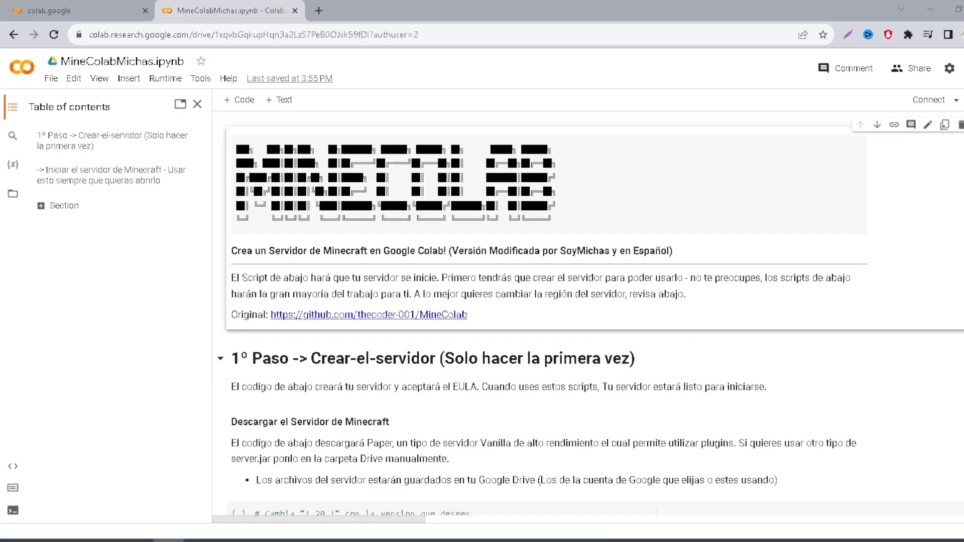
Translate the MineColabMichas notebook from Spanish into English and close the translation popup
scroll("down", 3)
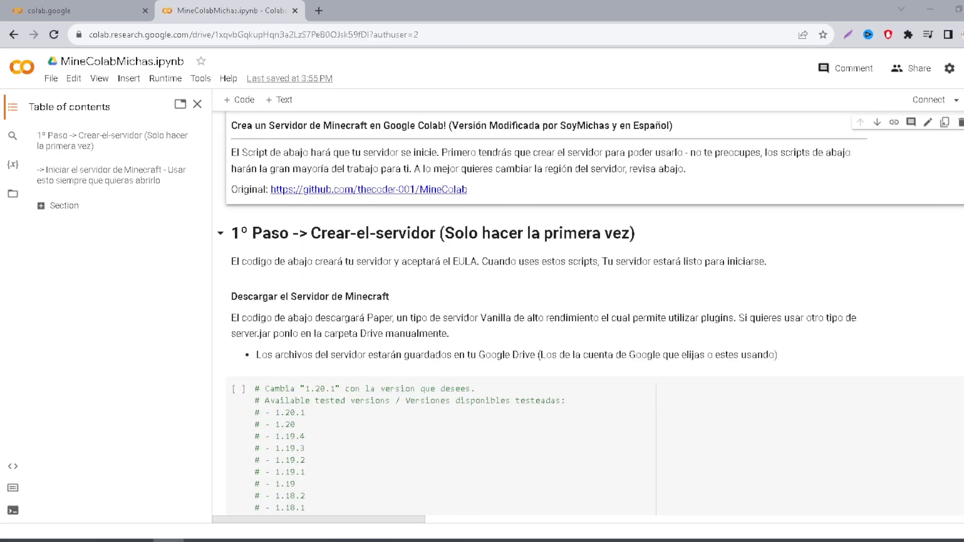
mouse_move(463, 298)
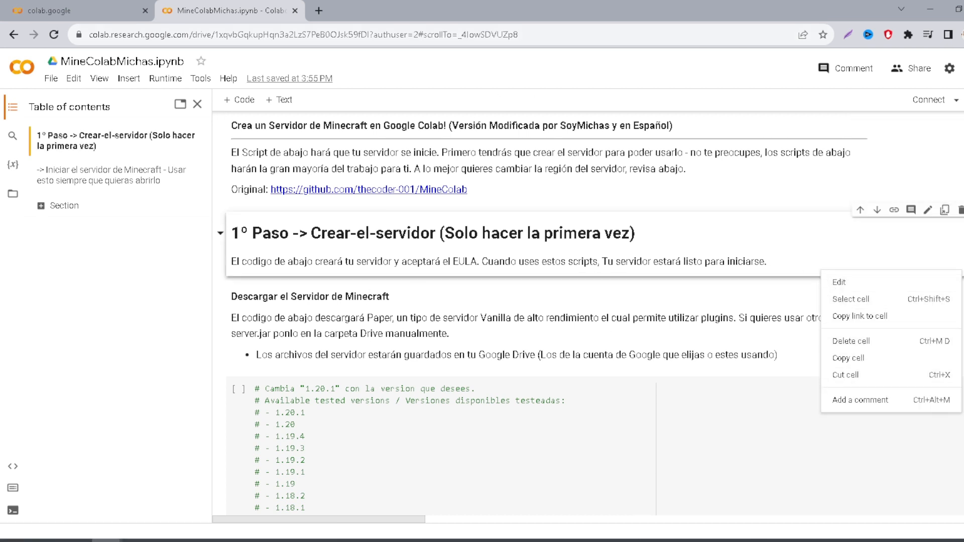
left_click(756, 228)
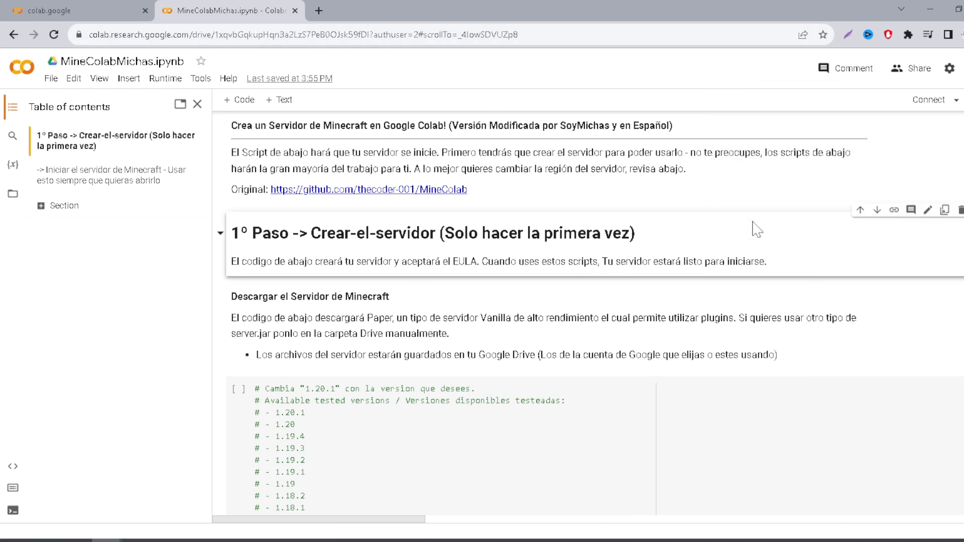
left_click(781, 35)
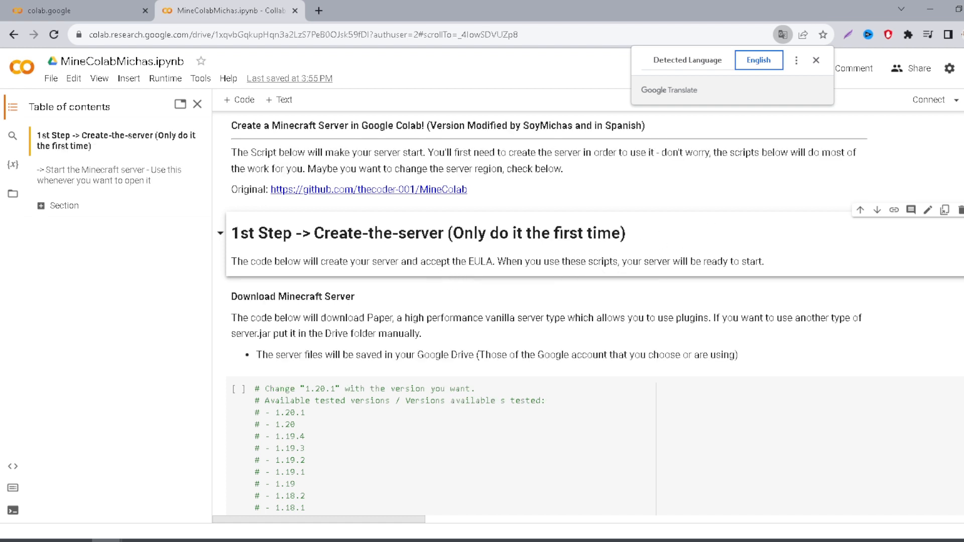
left_click(816, 60)
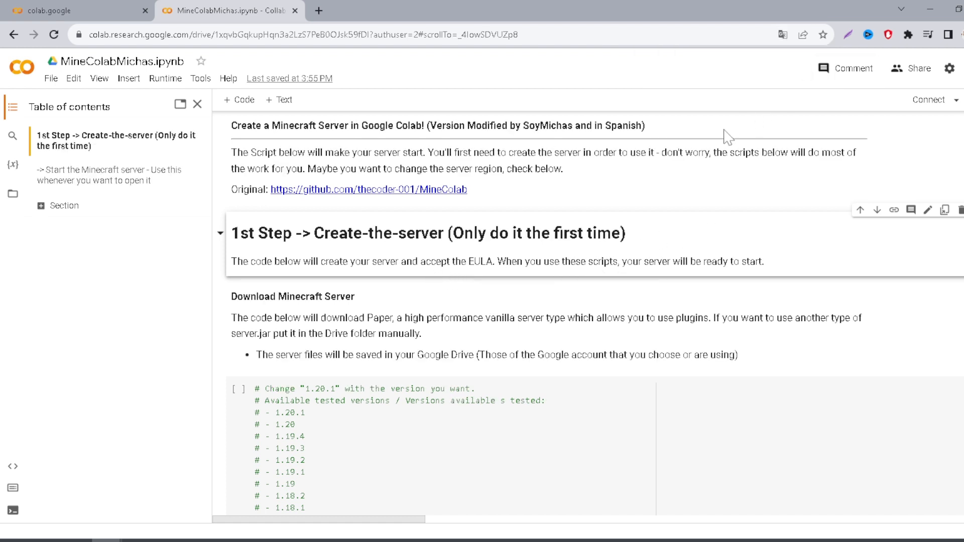
scroll("down", 3)
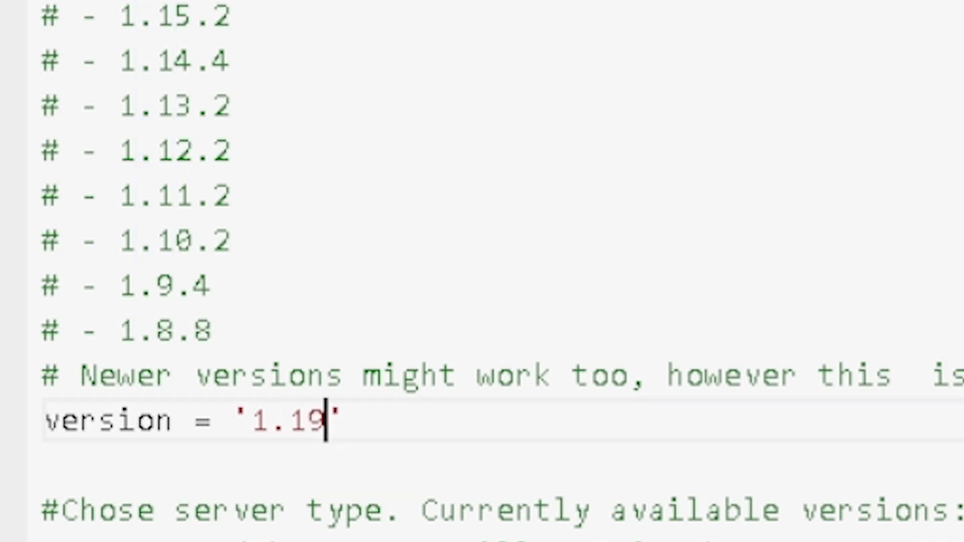
Scroll through the first code cell to the version line and Drive-mounting code
scroll("down", 3)
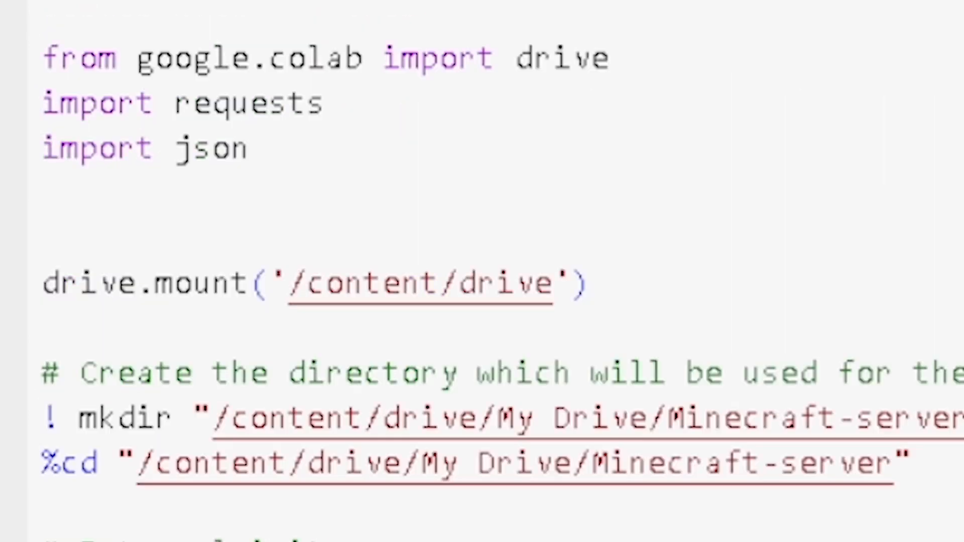
scroll("down", 3)
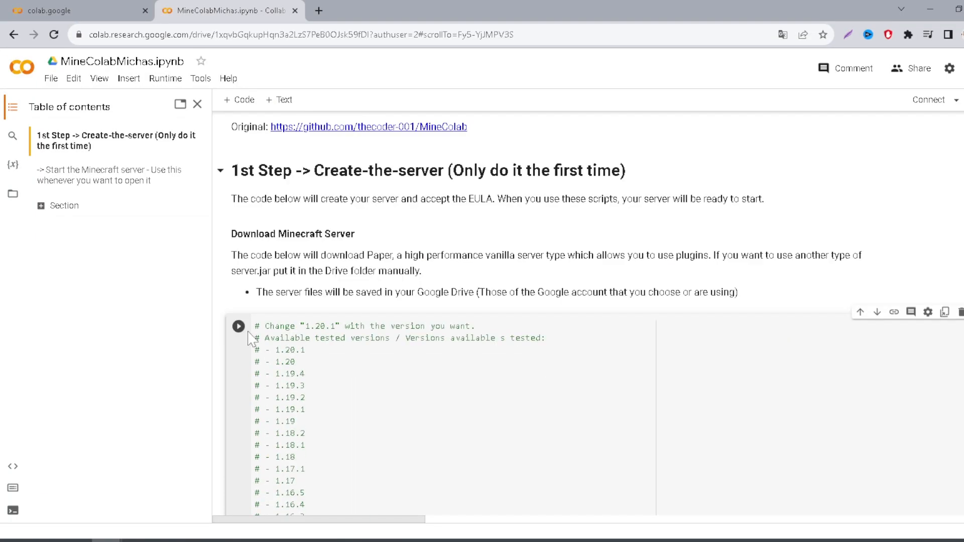
Run the first cell to download Paper 1.19 to Drive and accept the EULA
left_click(239, 326)
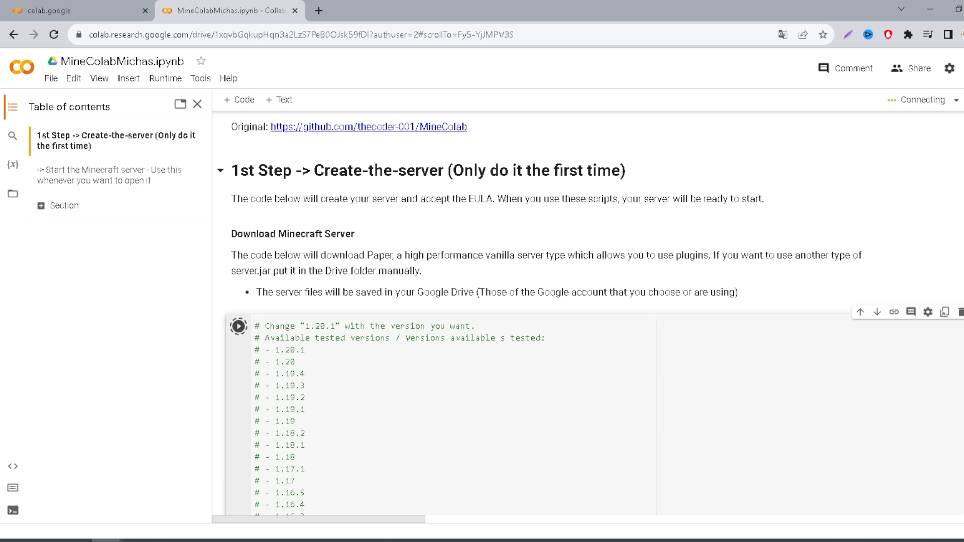
left_click(238, 326)
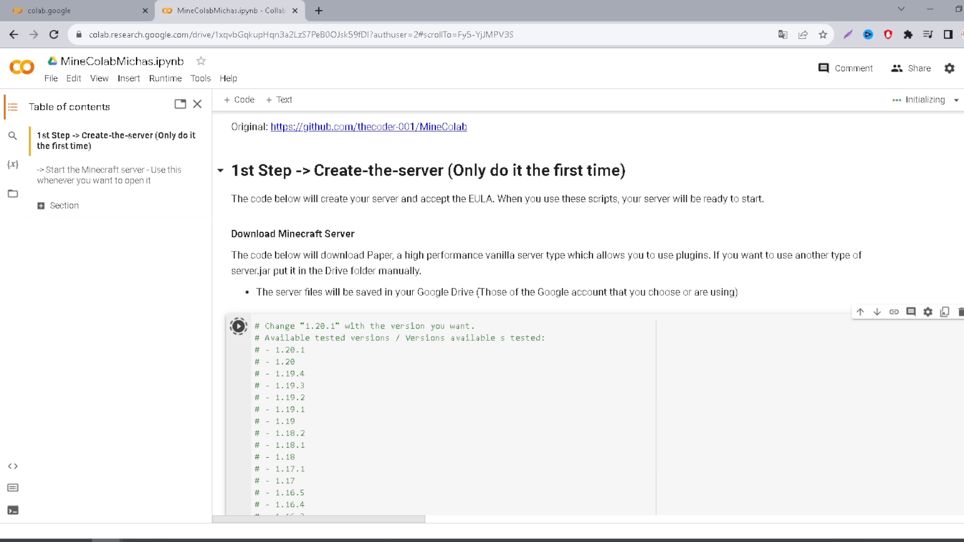
left_click(238, 326)
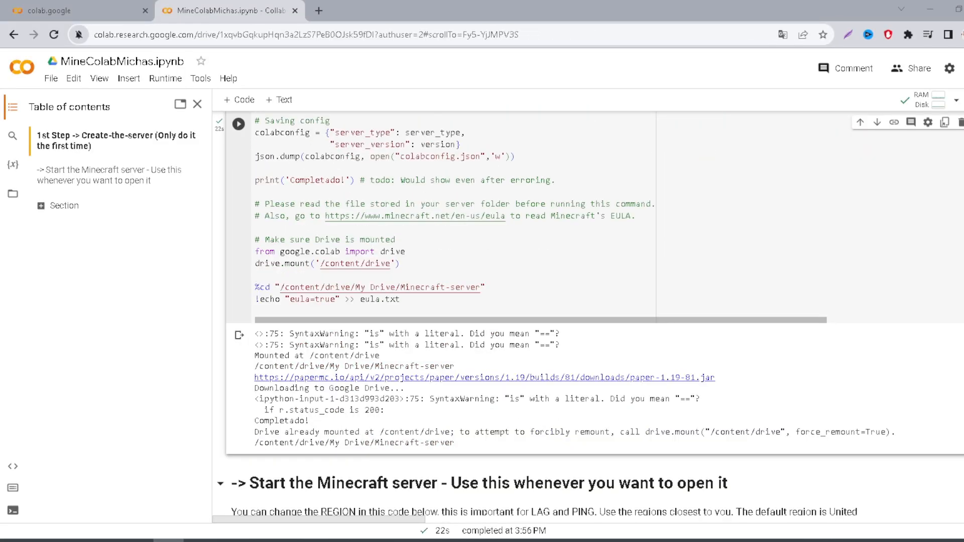
scroll("down", 3)
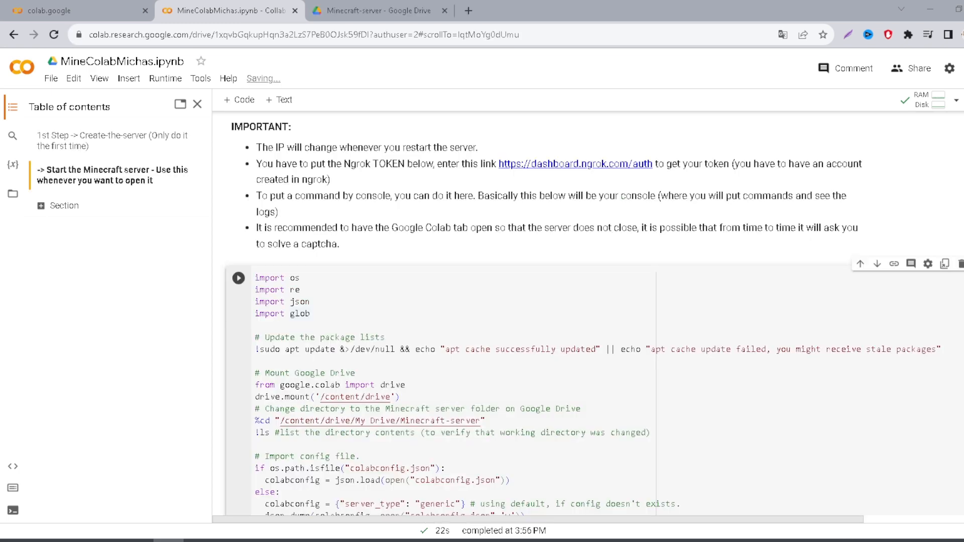
Open the ngrok dashboard authtoken page, then return to the MineColabMichas notebook tab
left_click(575, 164)
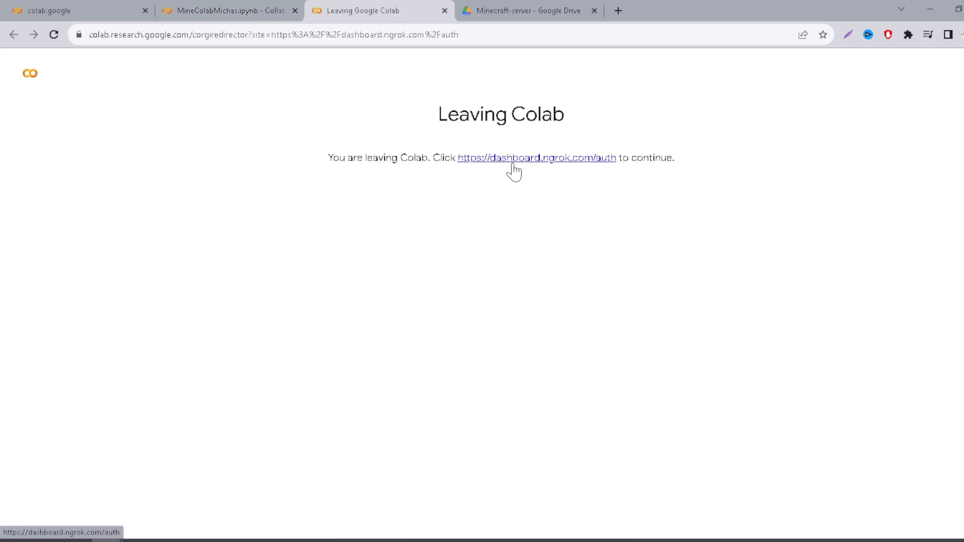
left_click(536, 157)
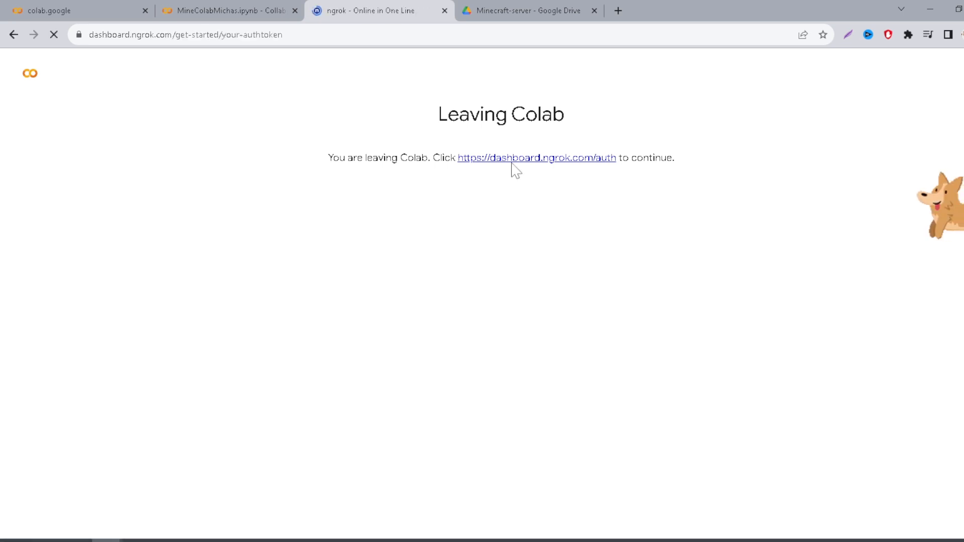
left_click(537, 157)
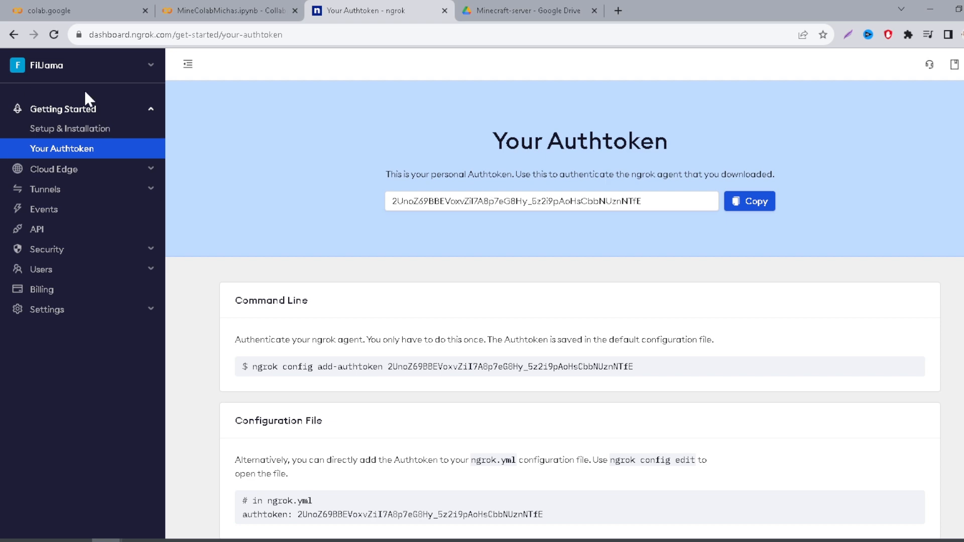
left_click(227, 11)
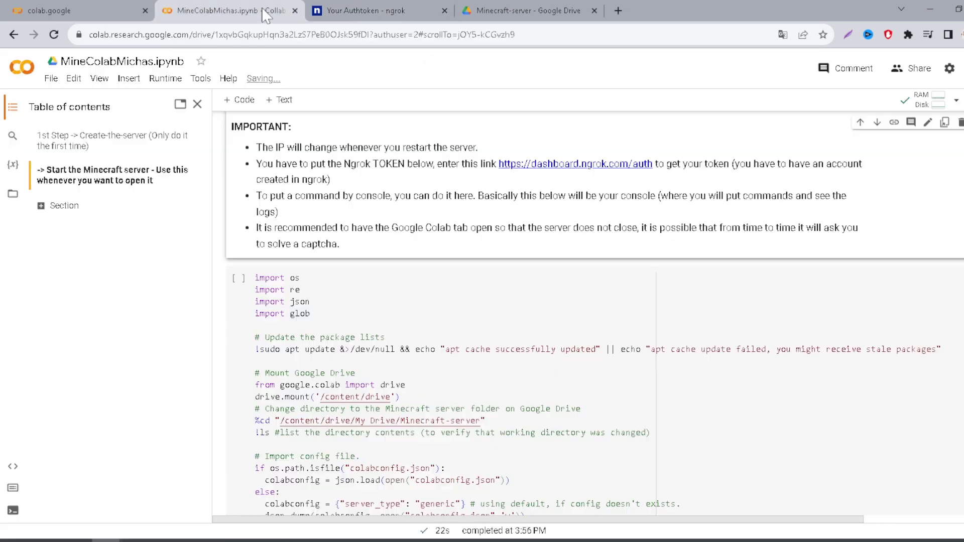
scroll("down", 3)
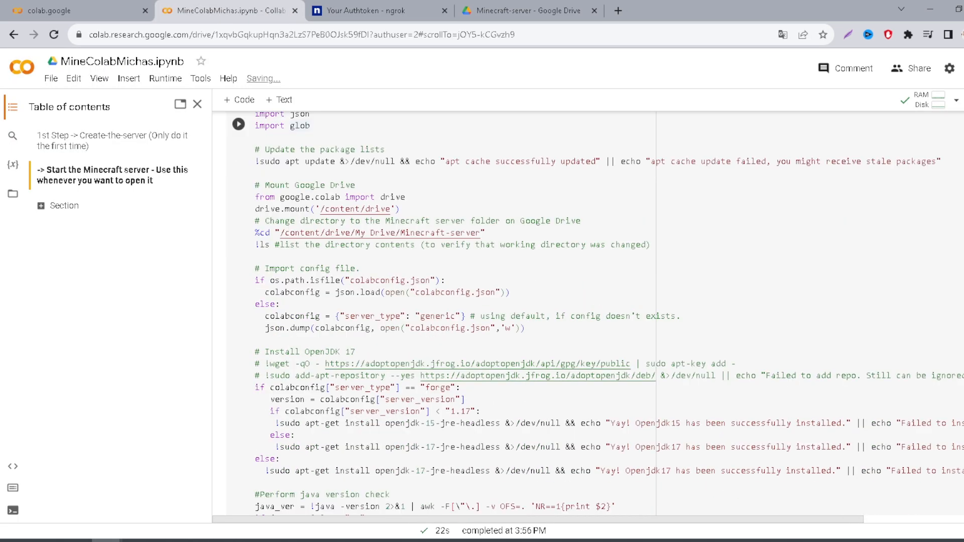
scroll("down", 3)
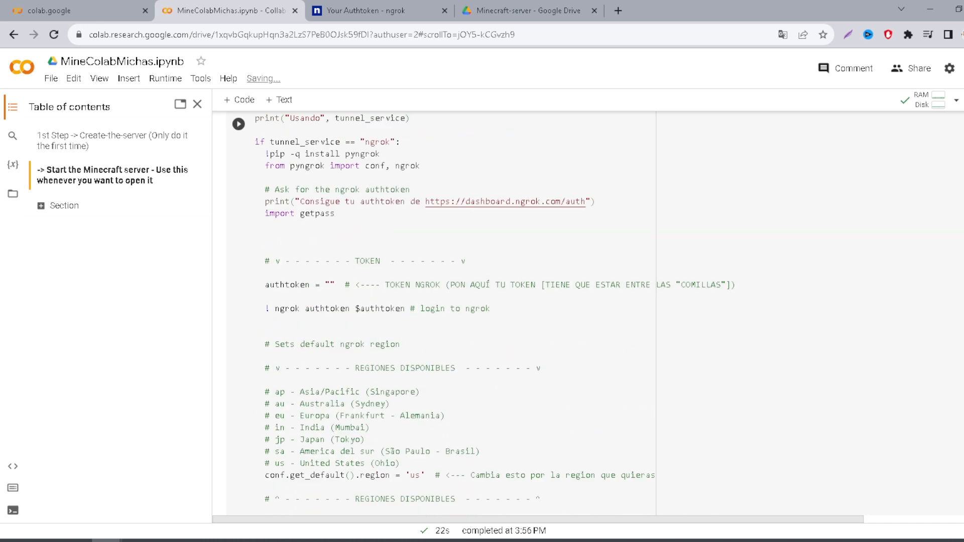
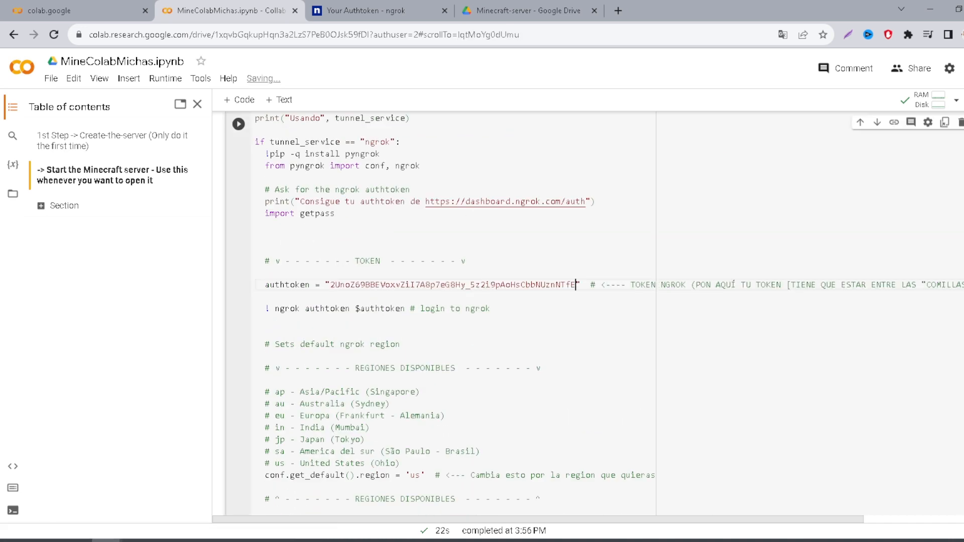
scroll("down", 3)
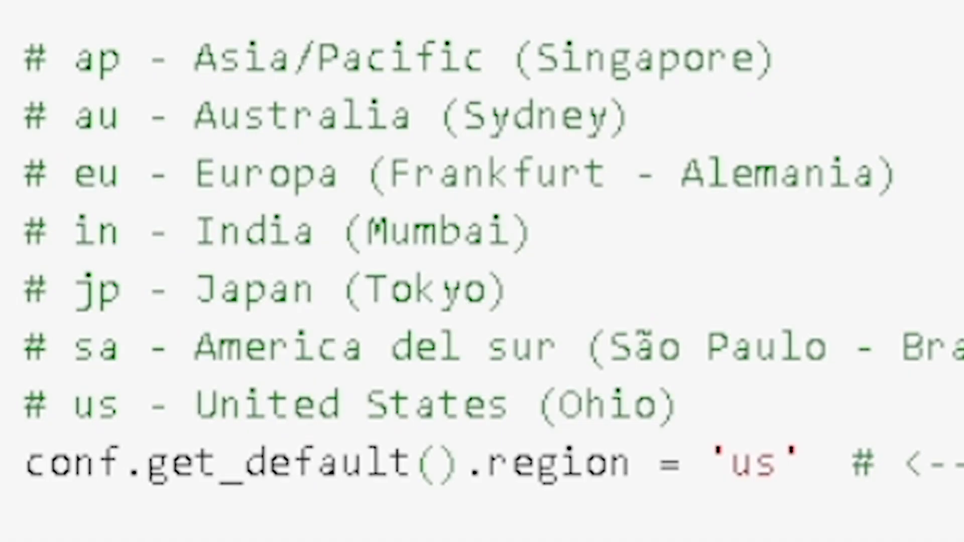
scroll("down", 3)
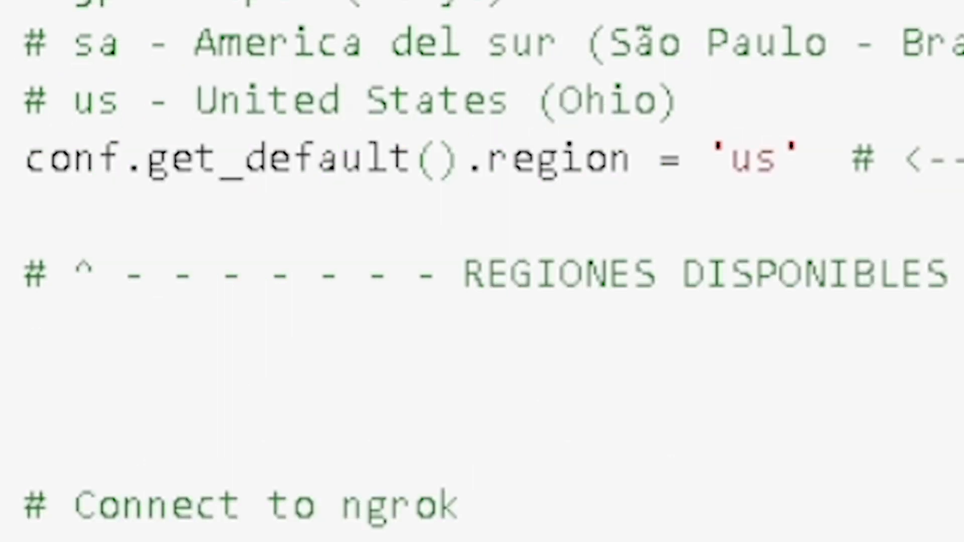
scroll("down", 3)
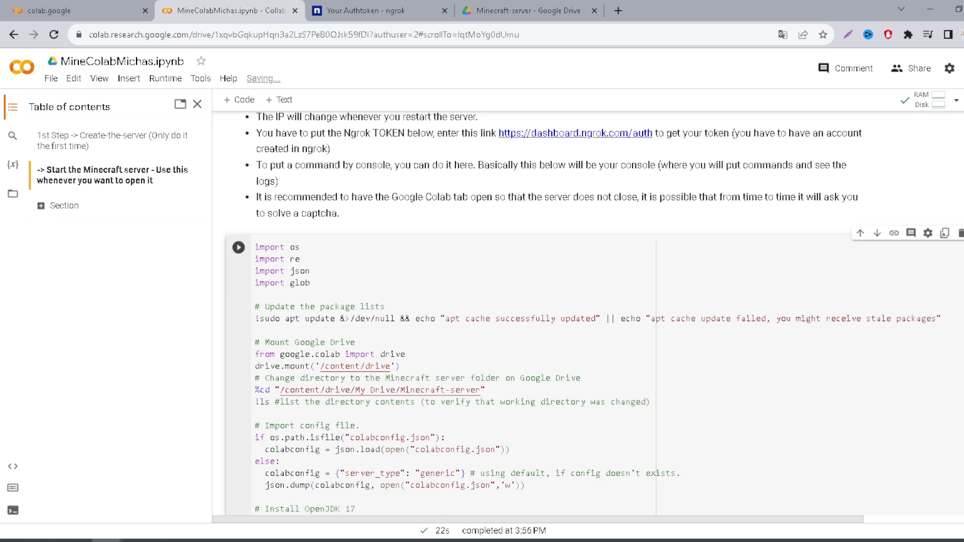
Scroll to the notebook's FAQ and open server.properties in the web Text Editor
scroll("down", 3)
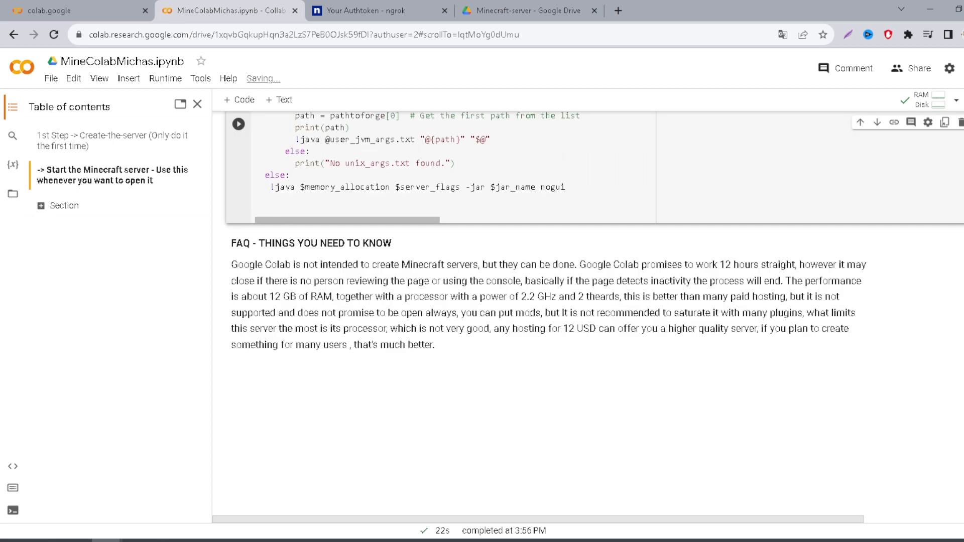
left_click(238, 124)
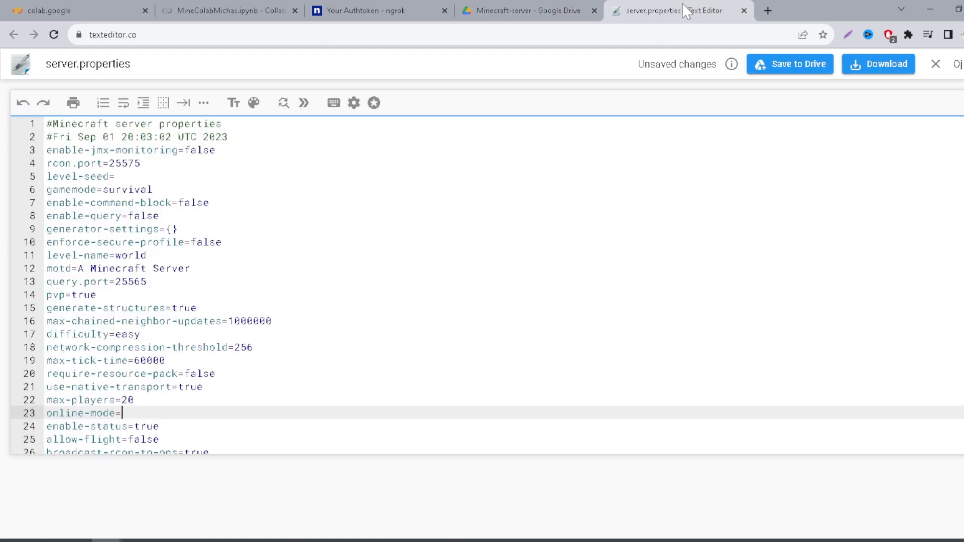
Set online-mode=false on line 23 and save server.properties to Drive
scroll("down", 3)
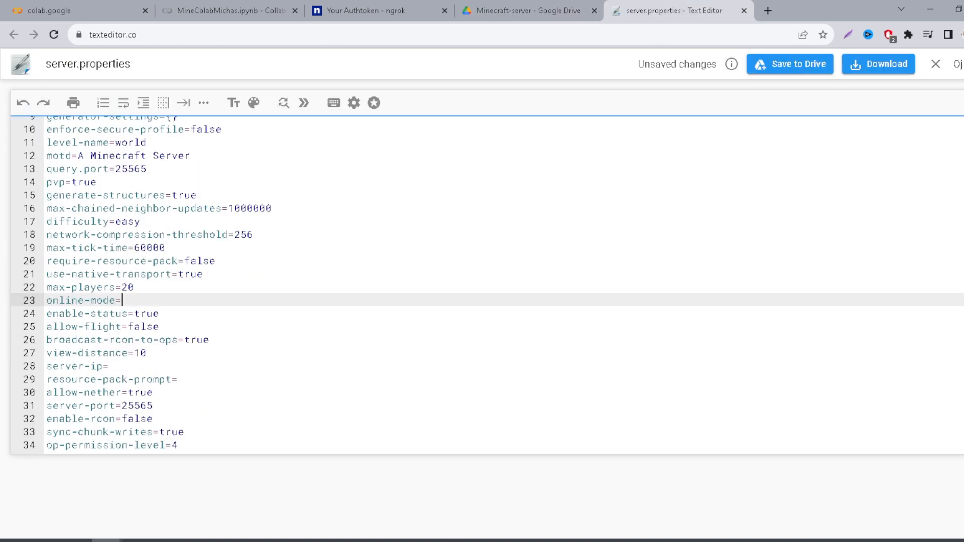
type("false")
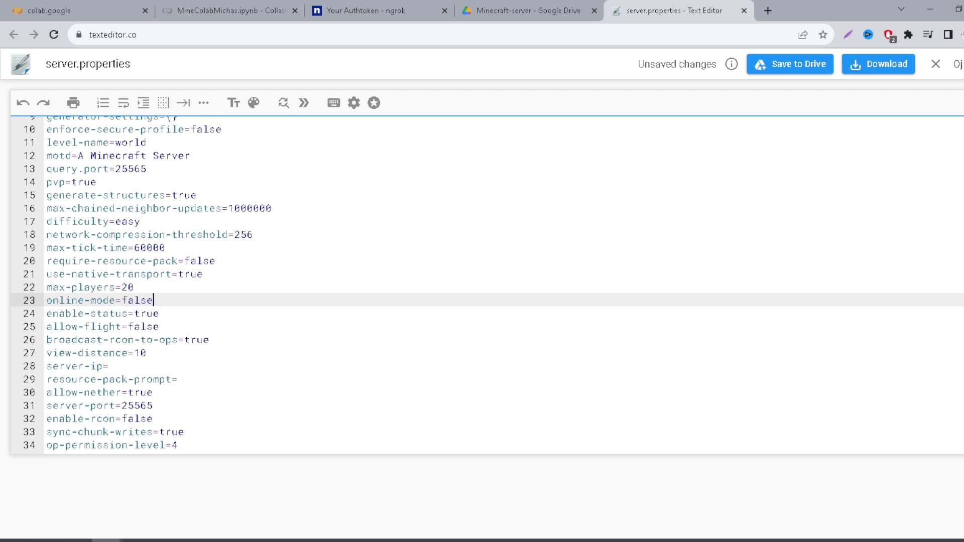
mouse_move(818, 72)
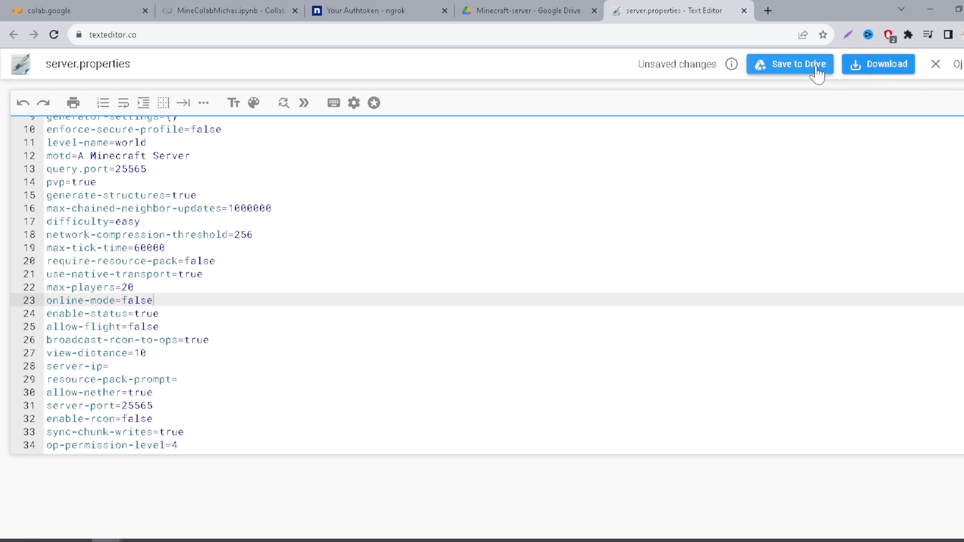
left_click(789, 63)
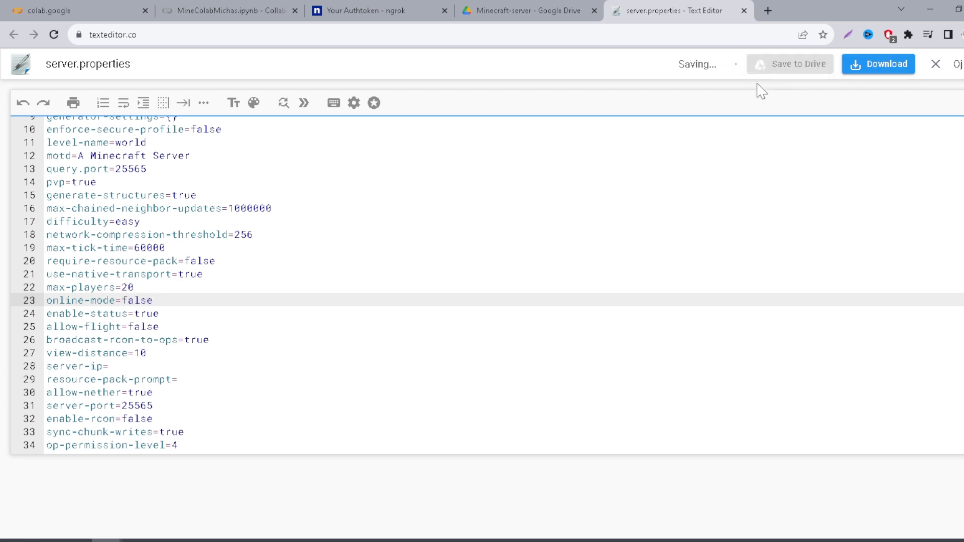